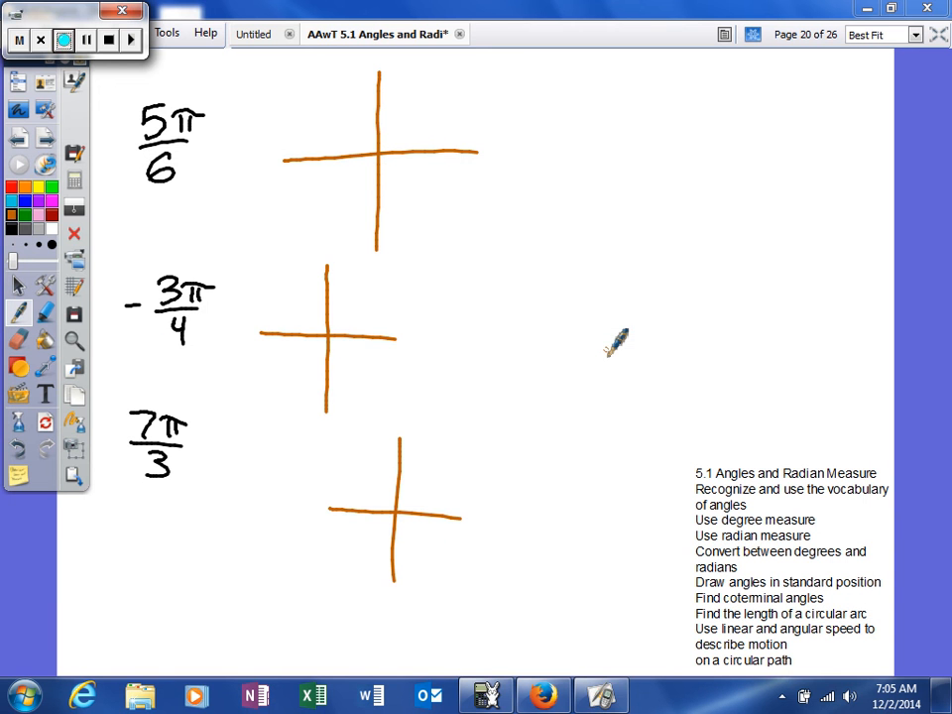
mouse_move(24, 201)
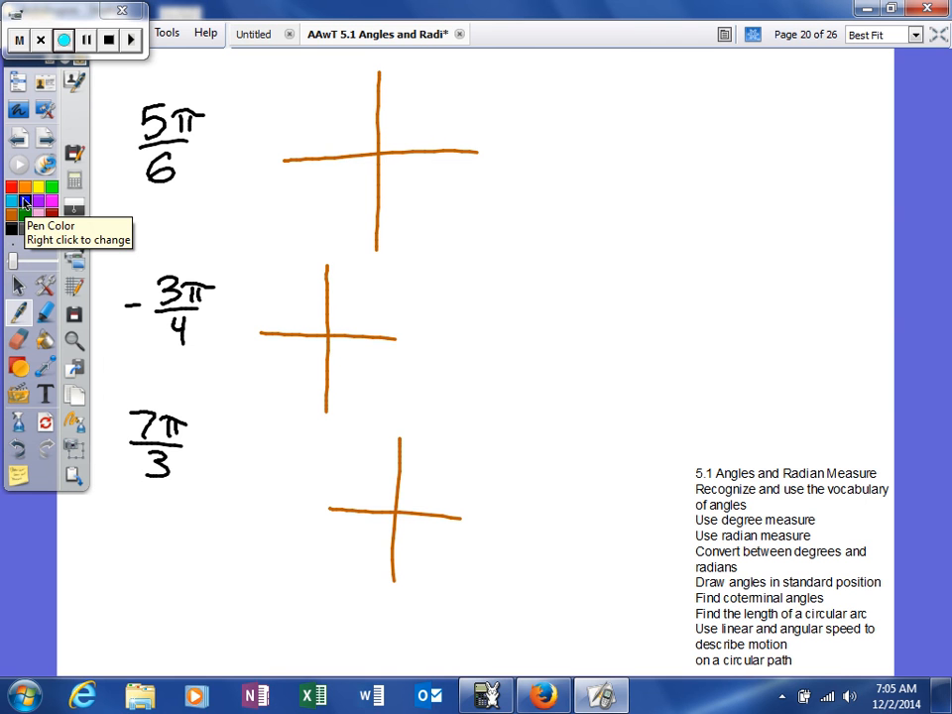
Switch the pen colour to blue from the palette.
left_click(63, 39)
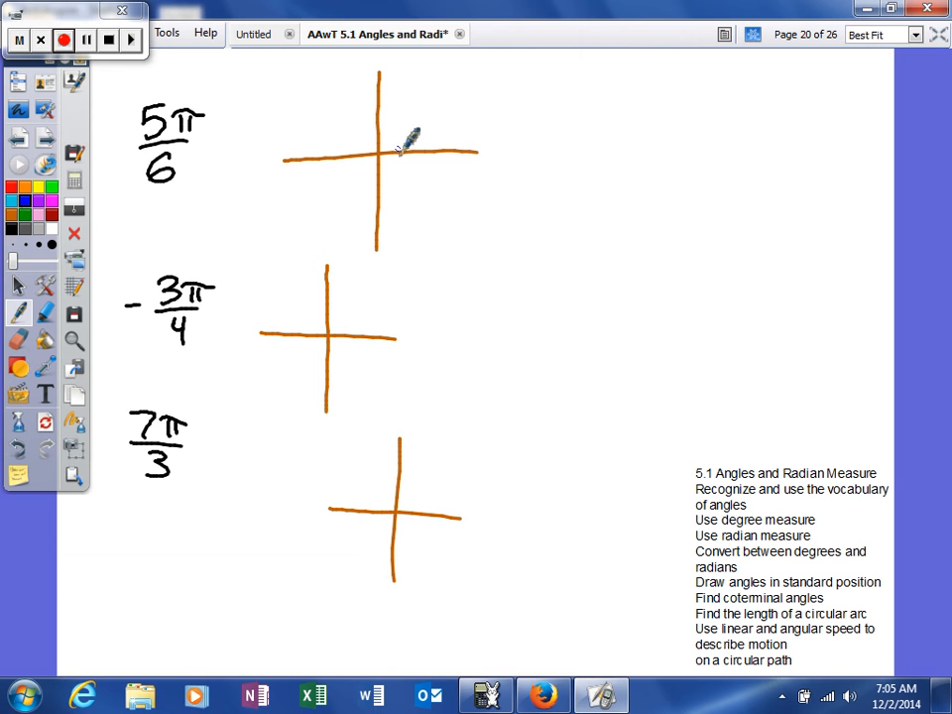
mouse_move(416, 139)
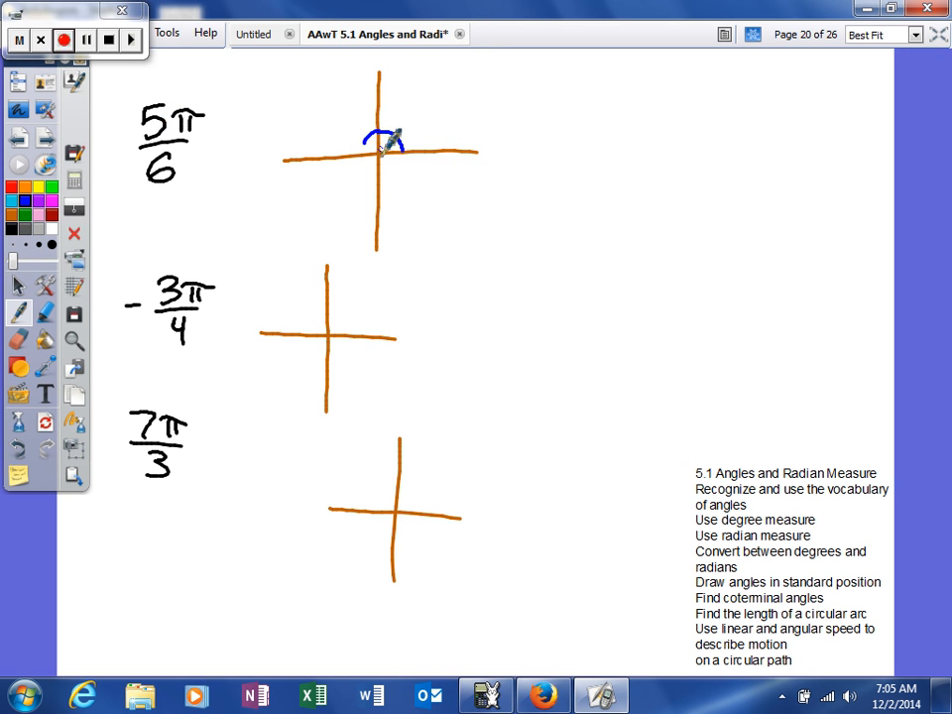
Draw the 5π/6 rotation arc and terminal side into the second quadrant on the top axes.
left_click_drag(376, 144, 253, 84)
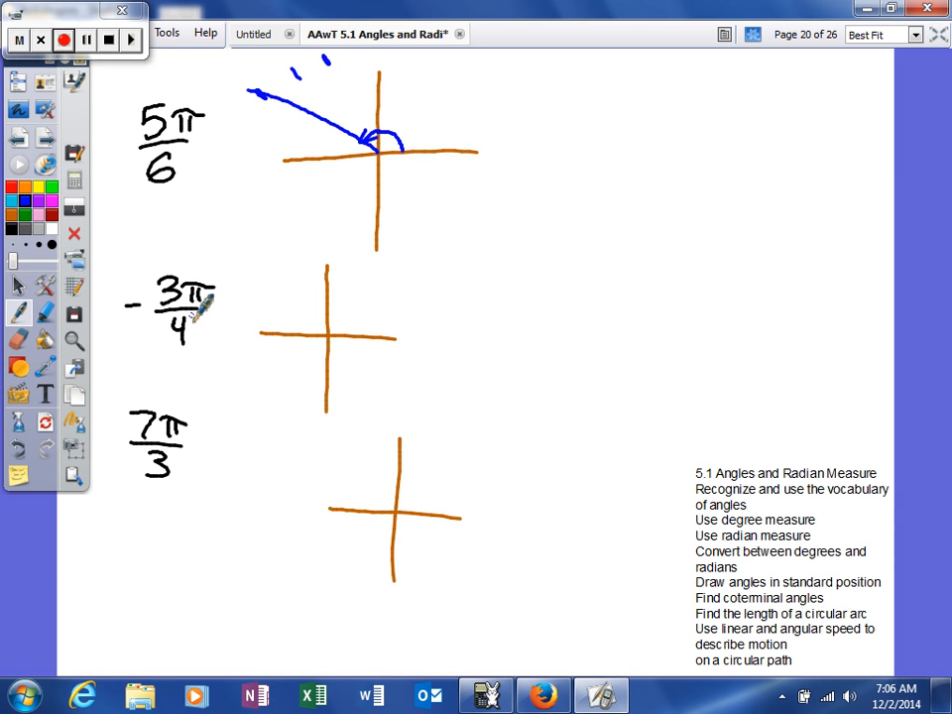
mouse_move(228, 307)
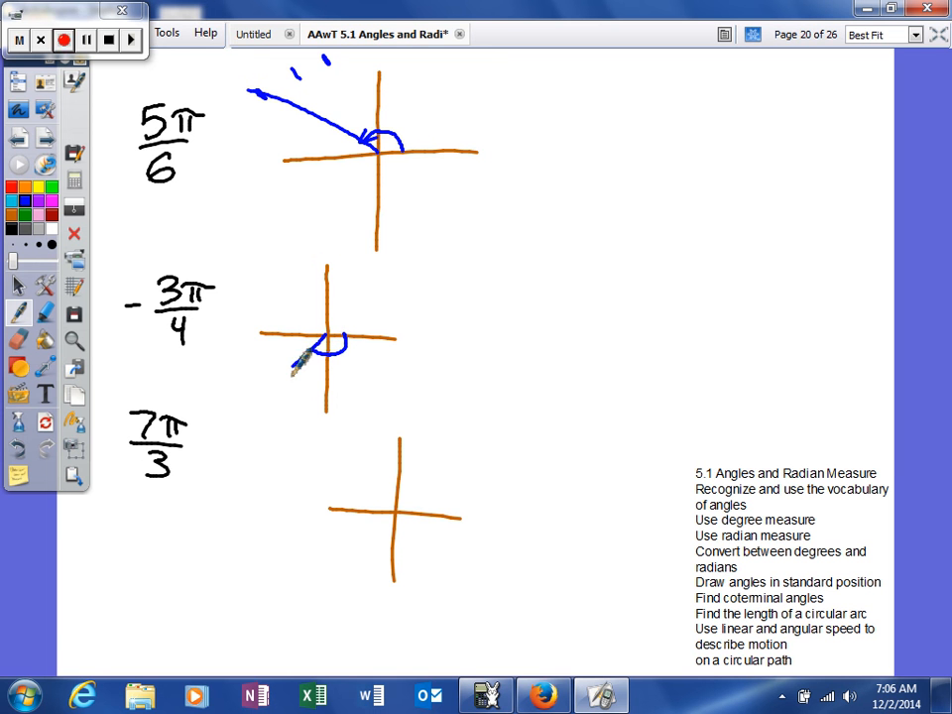
Draw the clockwise -3π/4 arc and terminal side into the third quadrant.
left_click_drag(327, 347, 266, 395)
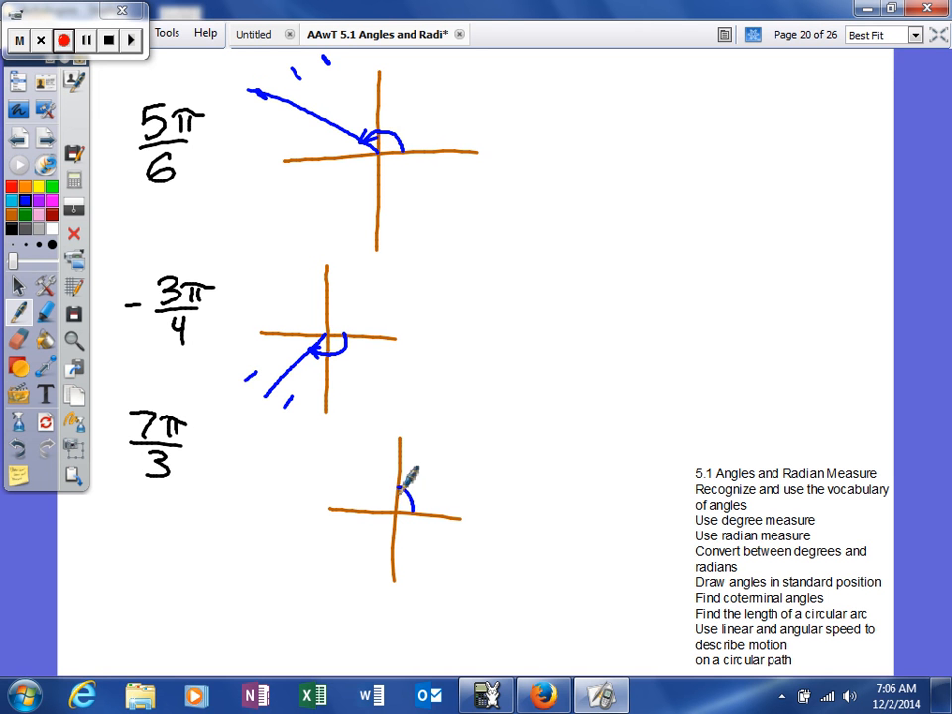
Draw a full blue loop around the bottom axes' origin and a 7π/3 terminal ray in quadrant I.
left_click_drag(412, 466, 377, 510)
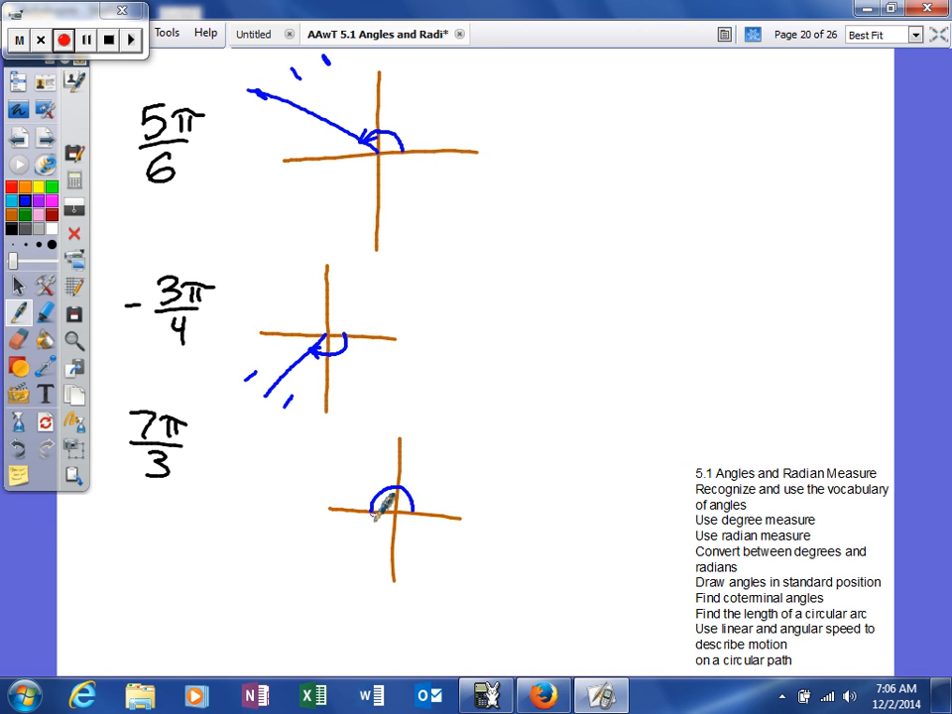
left_click_drag(406, 501, 387, 531)
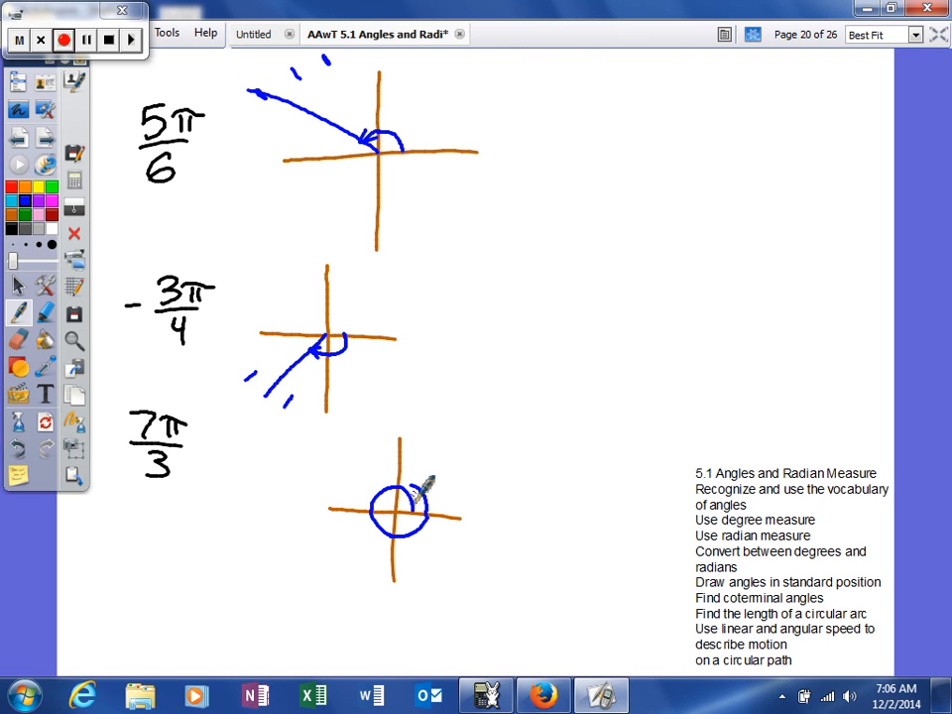
left_click_drag(402, 506, 451, 406)
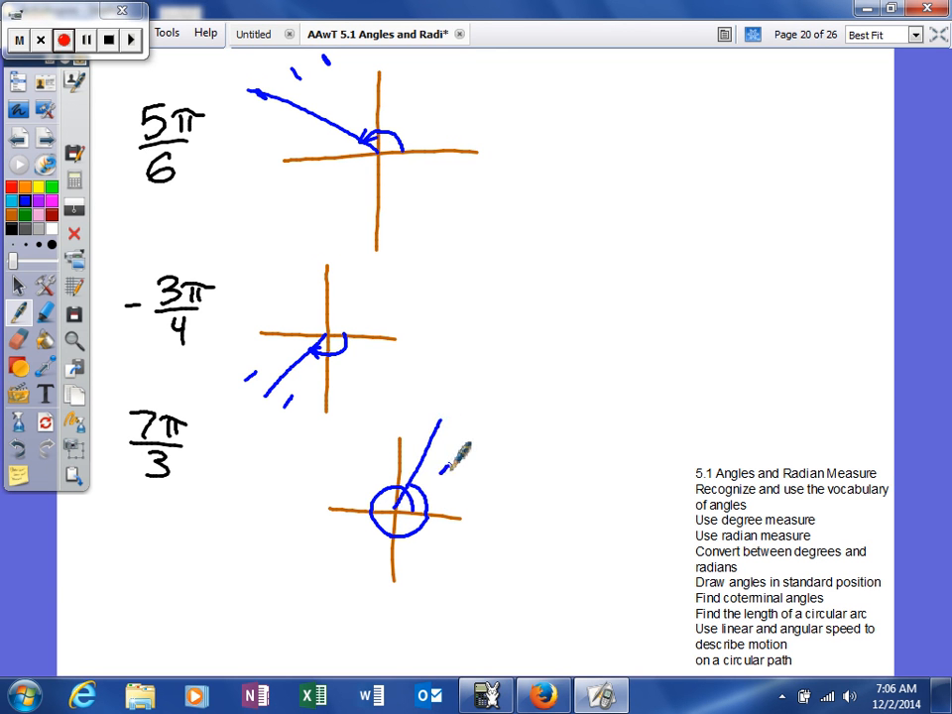
mouse_move(460, 486)
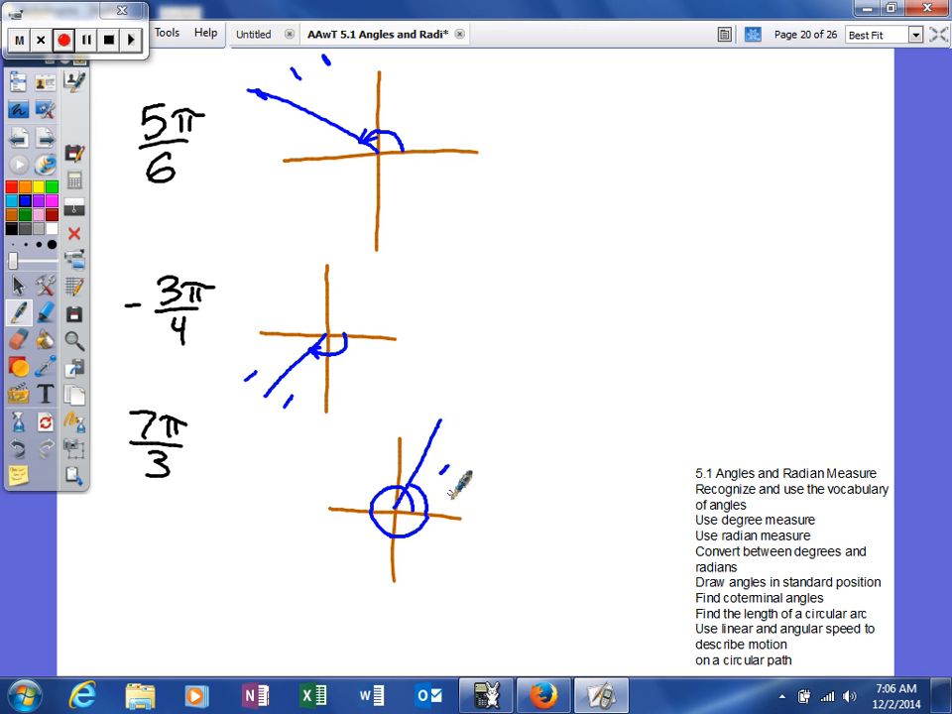